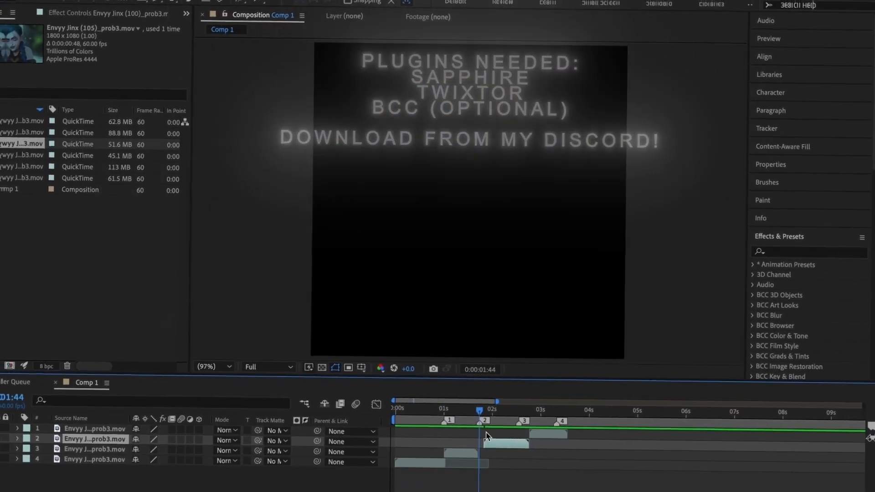
Turn on the Frame Blending switch for the Jinx clip layers
left_click(522, 408)
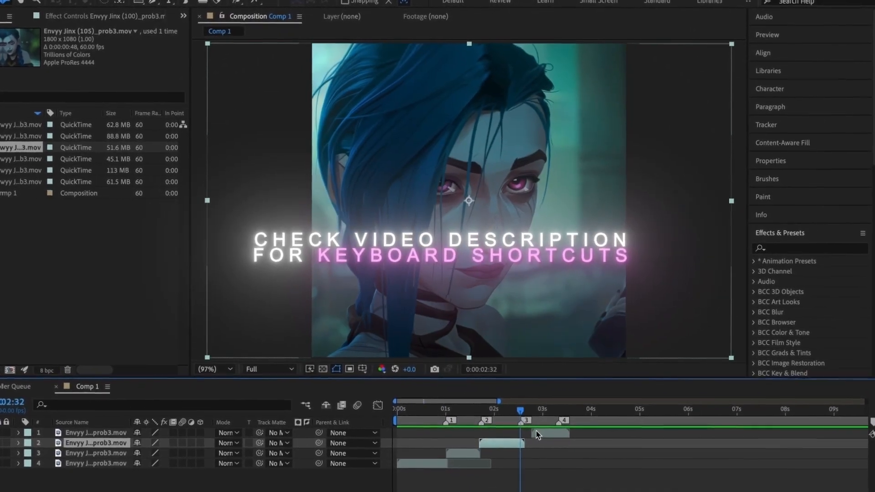
left_click(398, 409)
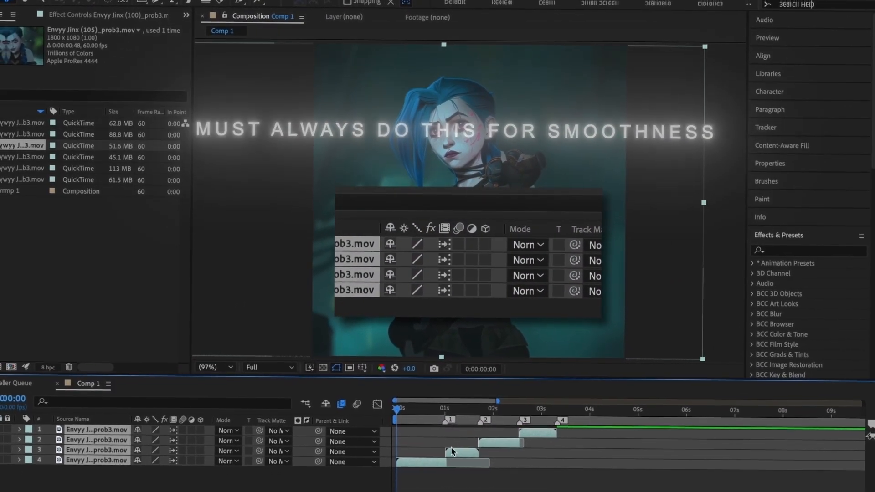
Pre-compose the fourth clip with all attributes moved and duration adjusted
right_click(453, 453)
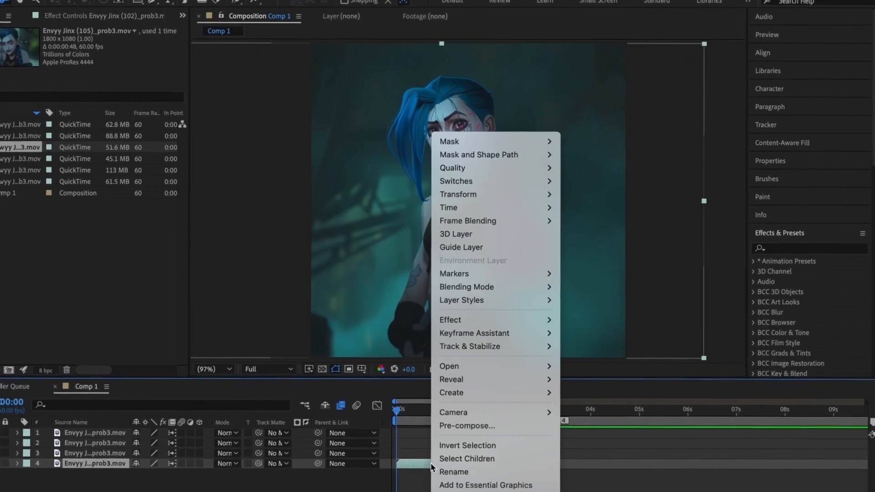
left_click(467, 426)
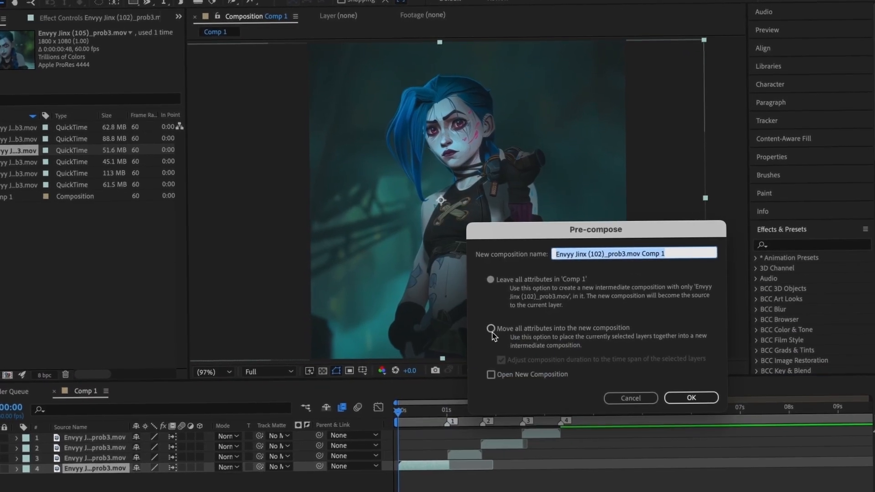
left_click(491, 329)
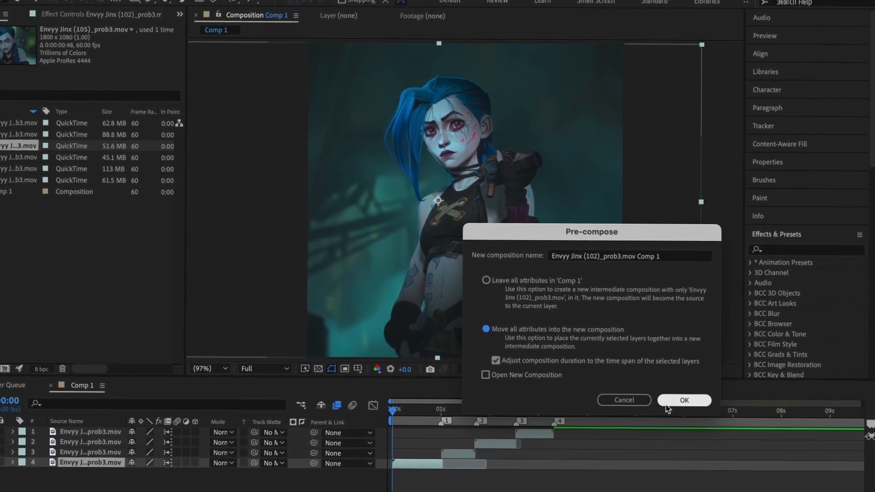
left_click(683, 400)
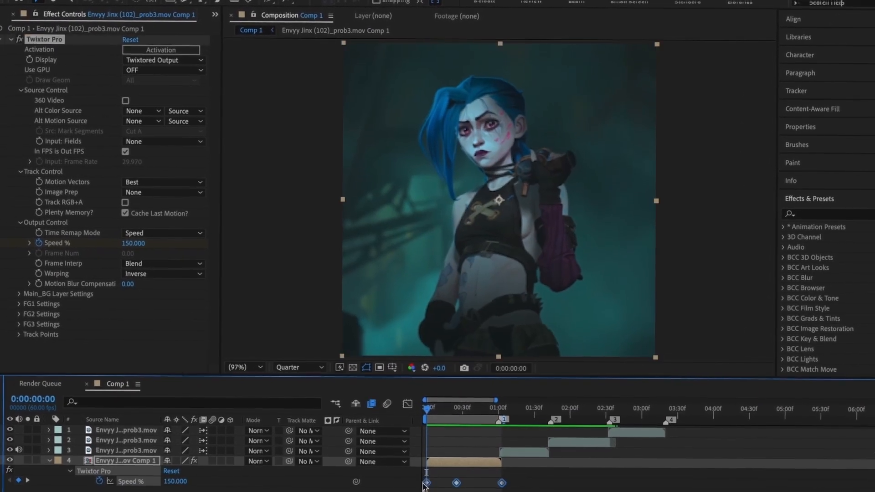
Shape the Twixtor Pro Speed % keyframes into a smooth eased curve around 150 in the Graph Editor
right_click(424, 483)
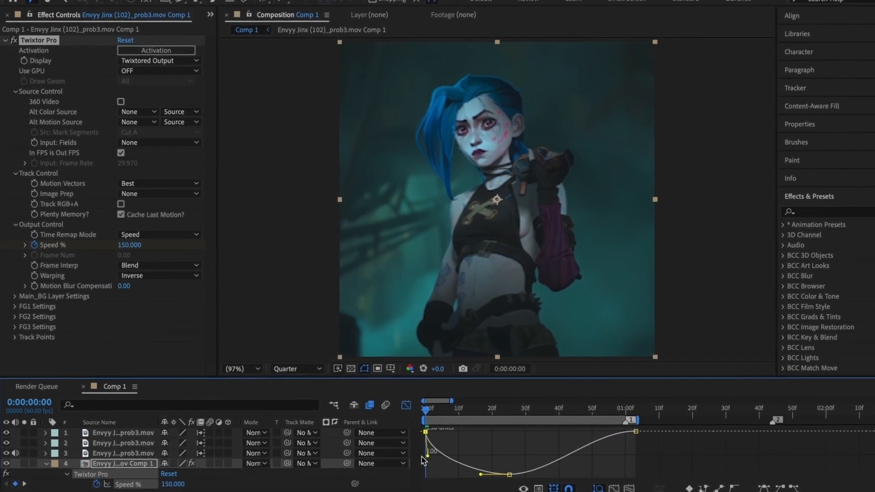
left_click(585, 407)
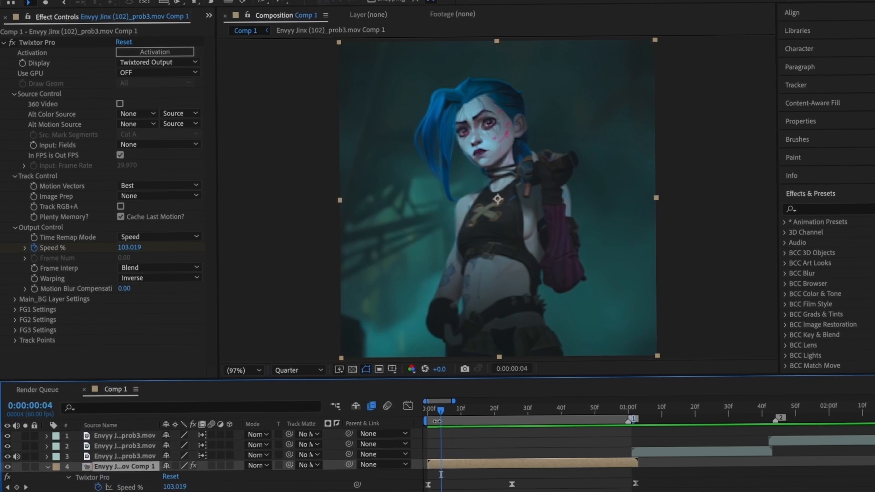
Set Twixtor Motion Vectors to Best, Image Prep to Contrast/Edge Enhance and Frame Interp to Motion Weighted Blend
left_click(159, 185)
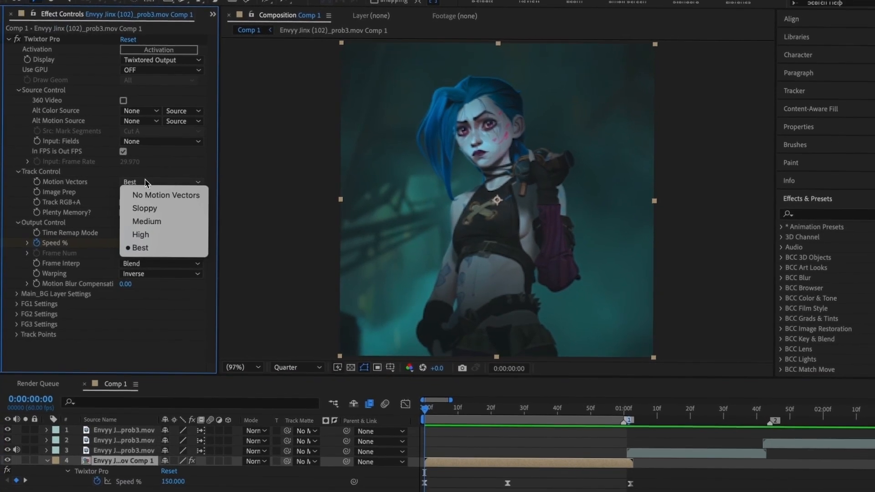
left_click(138, 248)
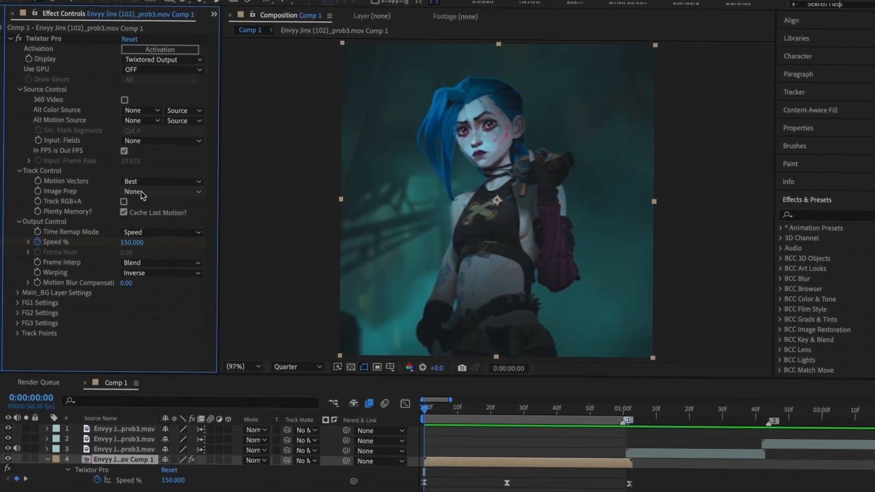
left_click(163, 192)
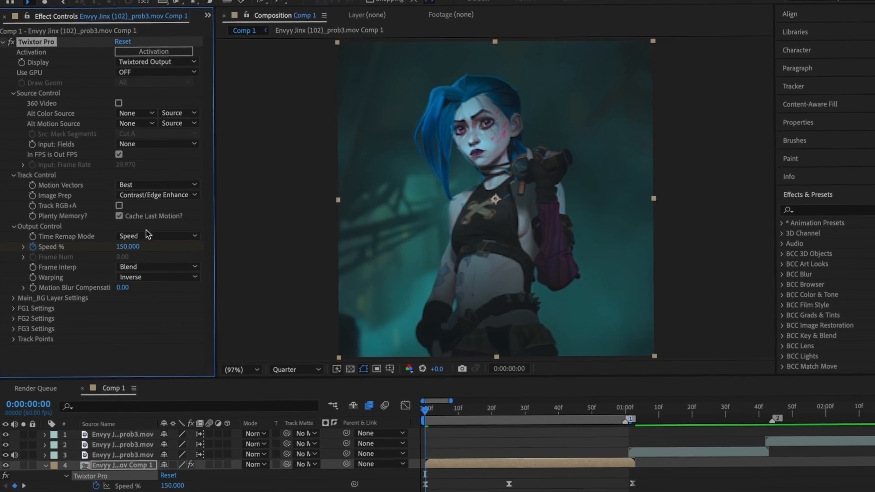
left_click(158, 268)
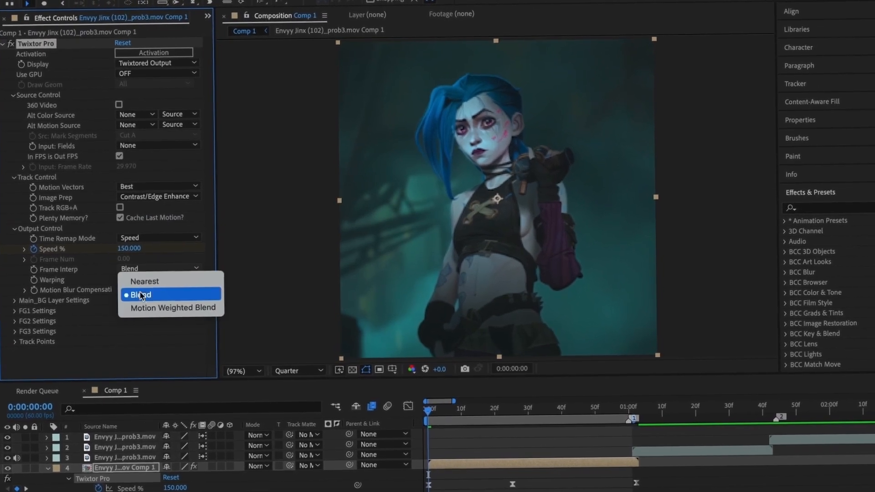
left_click(173, 307)
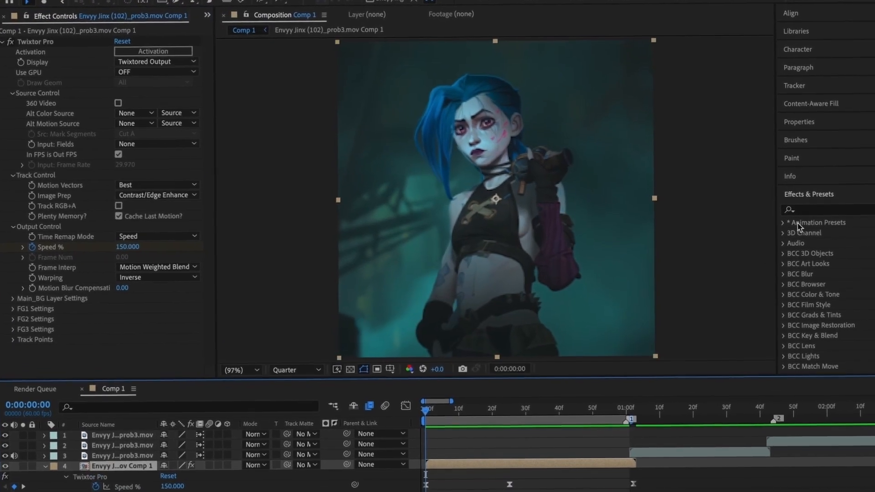
Apply S_BlurMoCurves and animate Z Dist from 1.0 to 0.716 with Easy Ease keyframes
type("s_blurm")
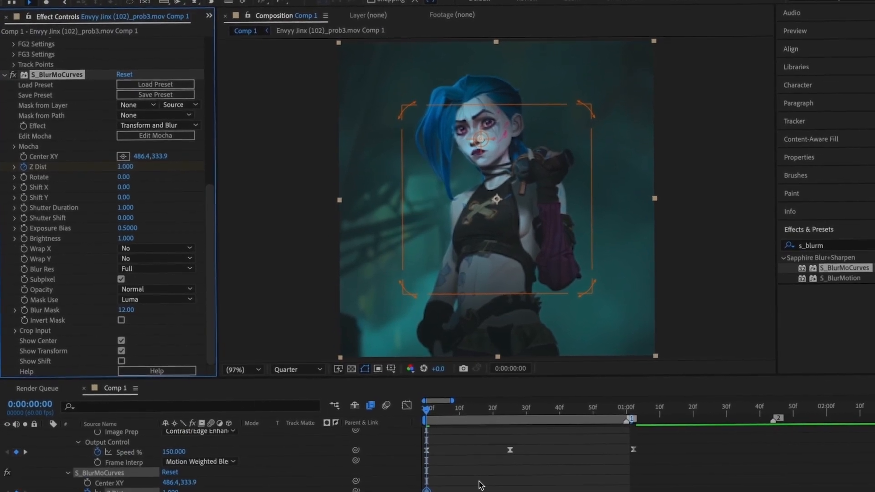
left_click(440, 408)
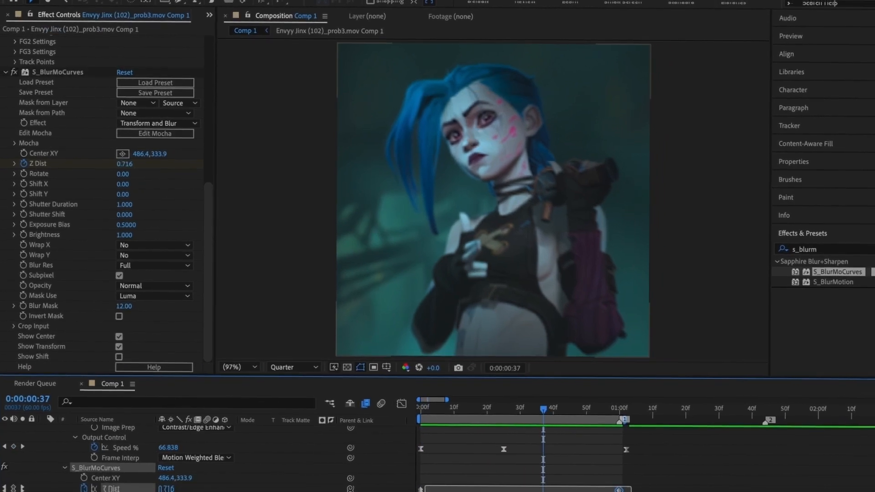
right_click(542, 450)
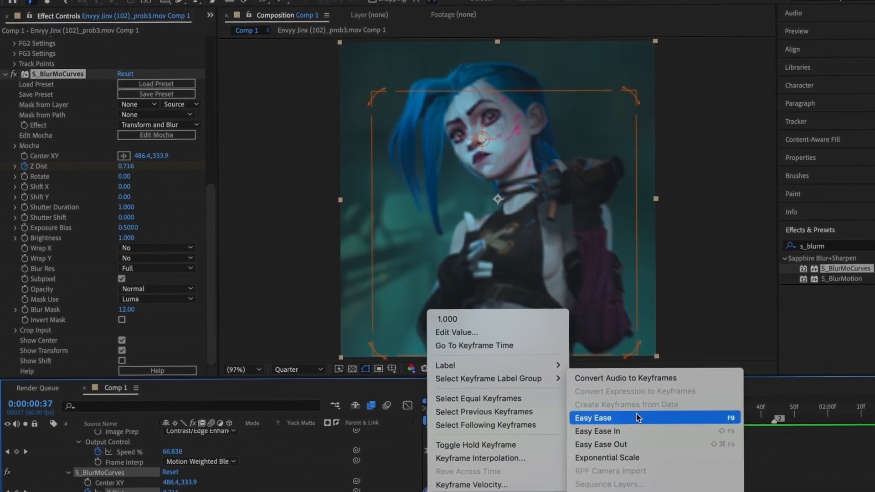
left_click(593, 419)
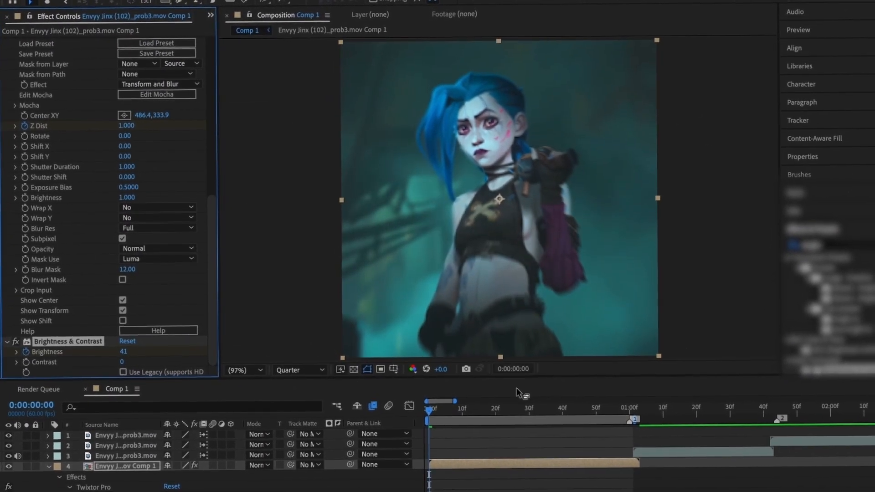
Add Brightness & Contrast to the nested clip with Brightness at 41 for a flash
left_click(621, 418)
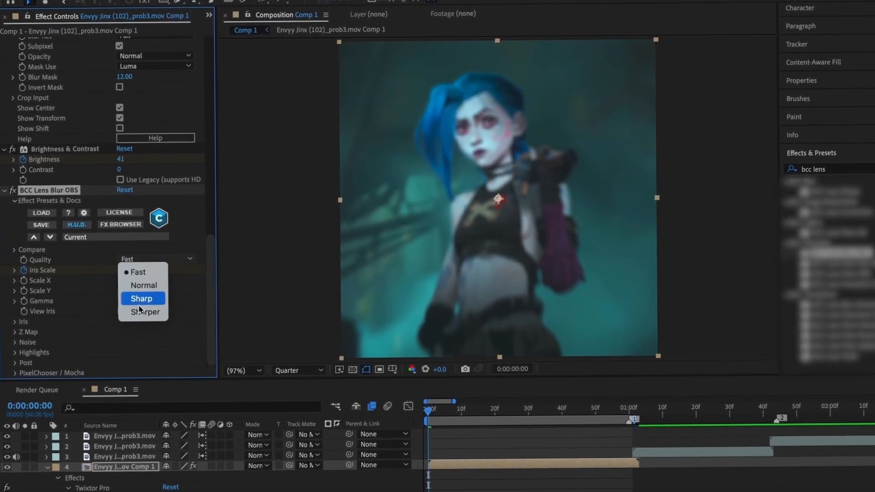
Set BCC Lens Blur Quality to Sharper and Easy Ease the Iris Scale keyframes
left_click(148, 312)
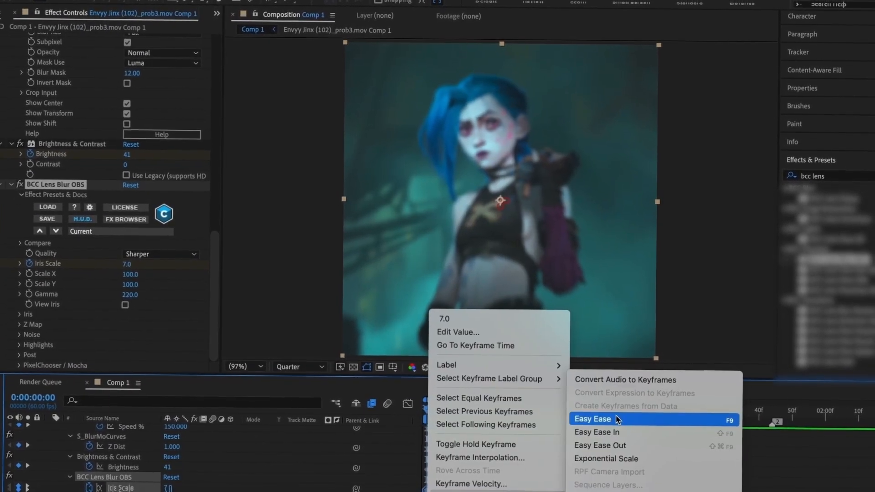
left_click(593, 419)
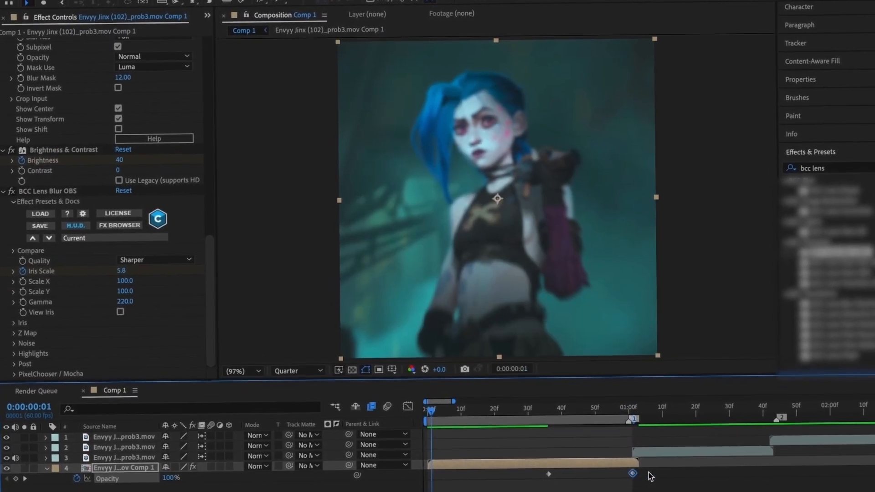
Ease the Opacity fade keyframes into a curve, preview at Full, then return to Quarter resolution
right_click(633, 473)
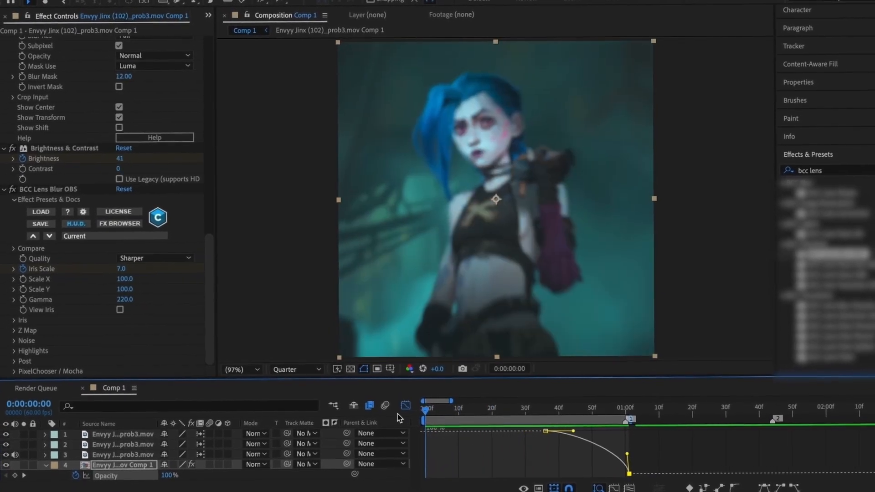
left_click(293, 369)
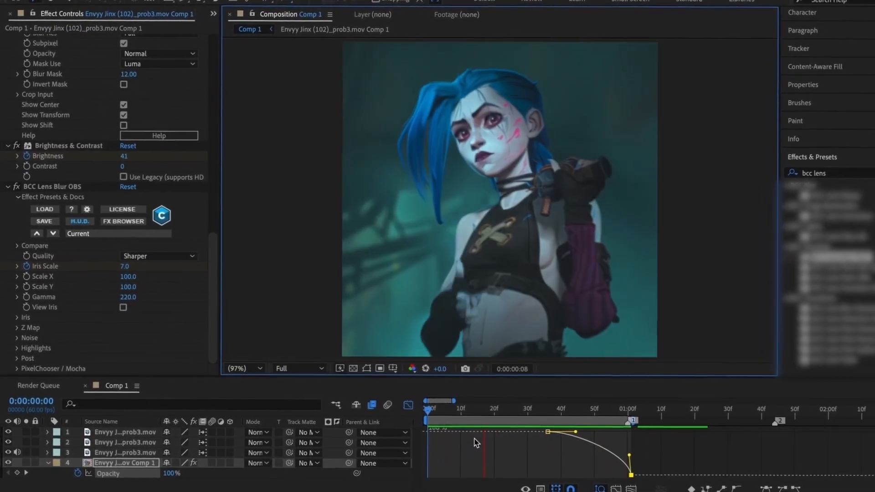
left_click(297, 369)
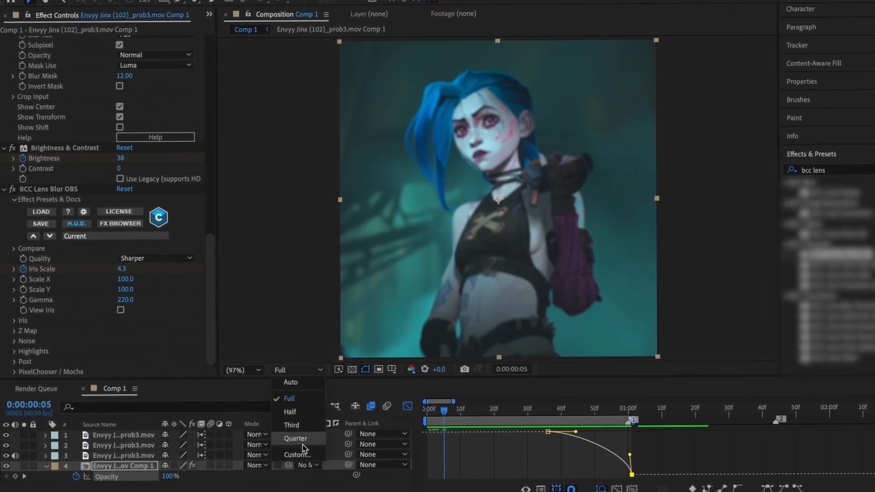
left_click(295, 438)
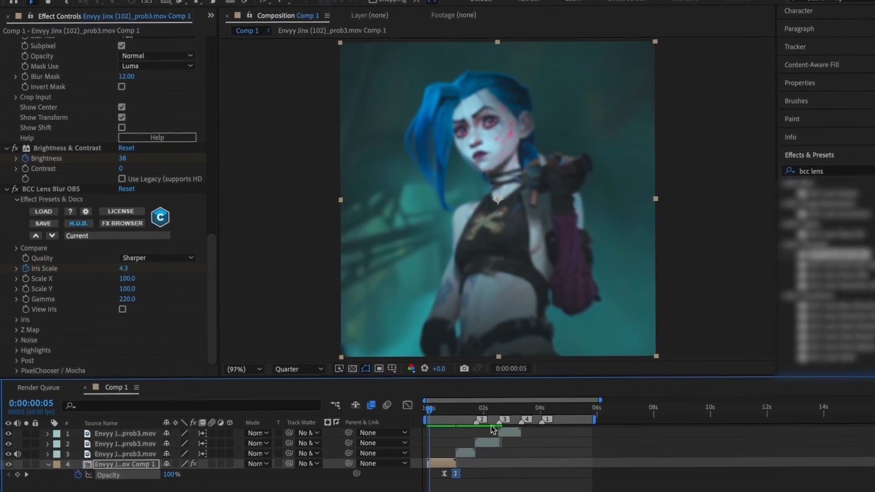
Pre-compose the second clip and move the playhead onto the third clip around two seconds
left_click(432, 409)
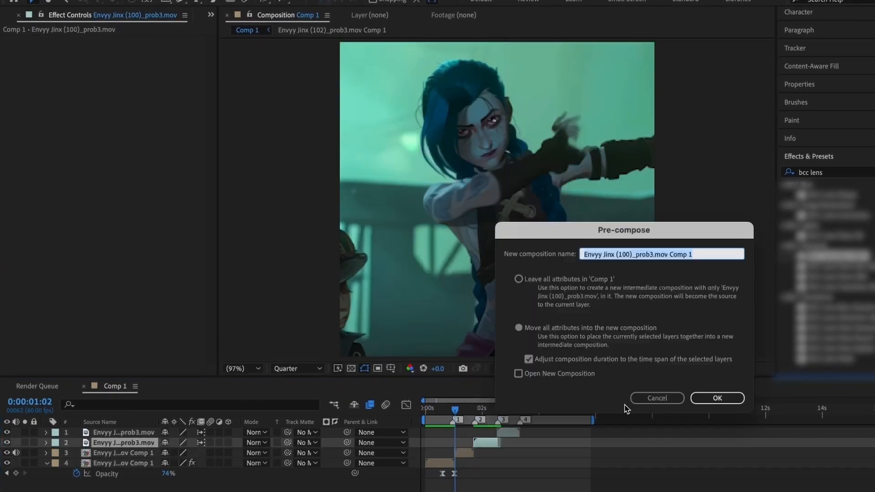
left_click(717, 399)
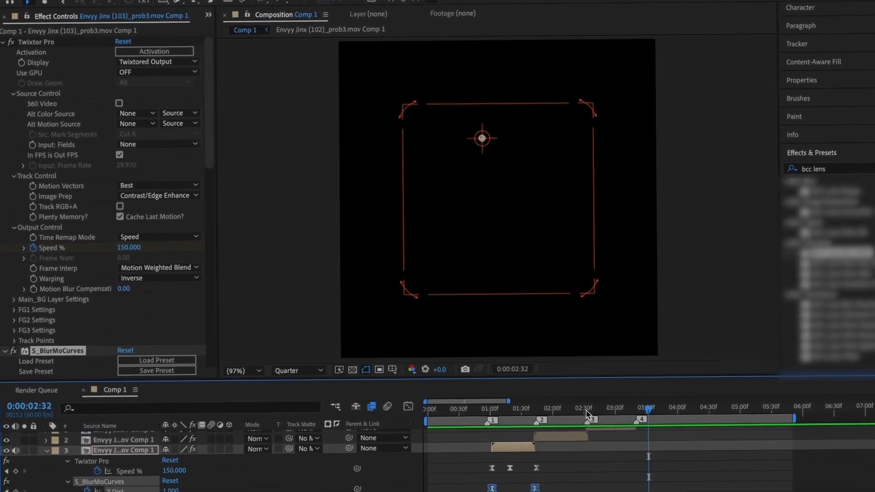
left_click(487, 413)
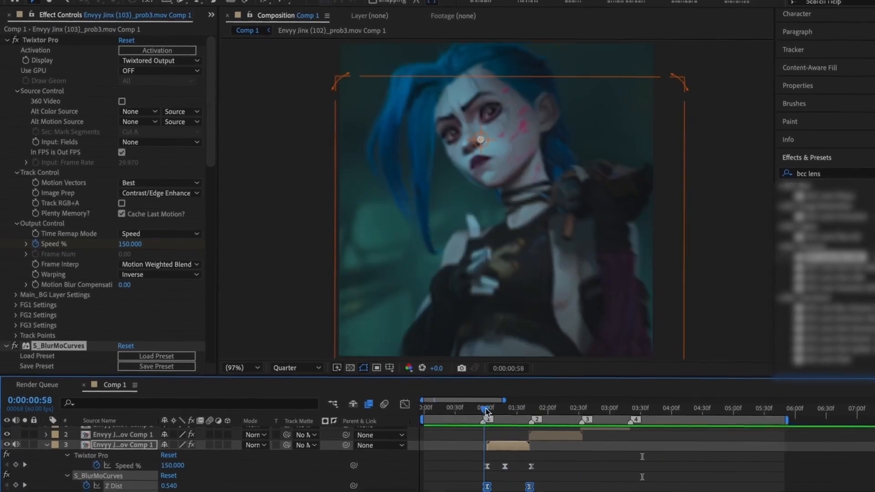
left_click(551, 409)
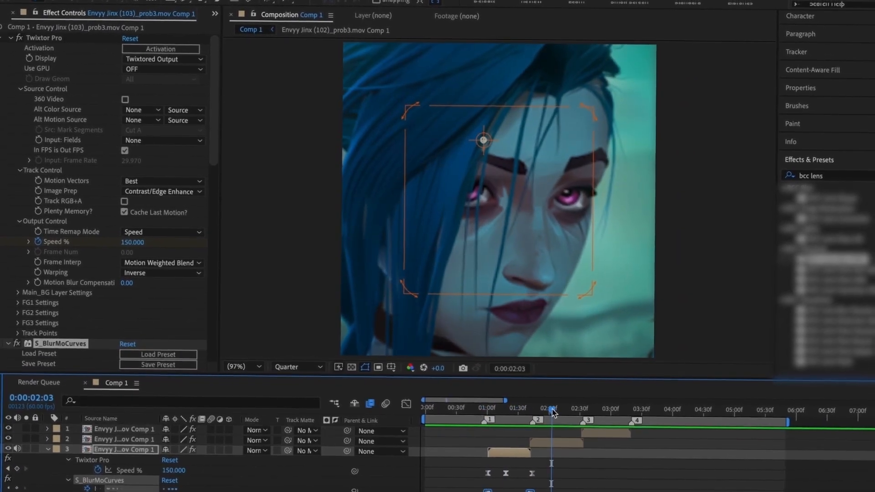
Recentre the S_BlurMoCurves zoom lower on the face and adjust its keyframes on the clip
left_click(123, 444)
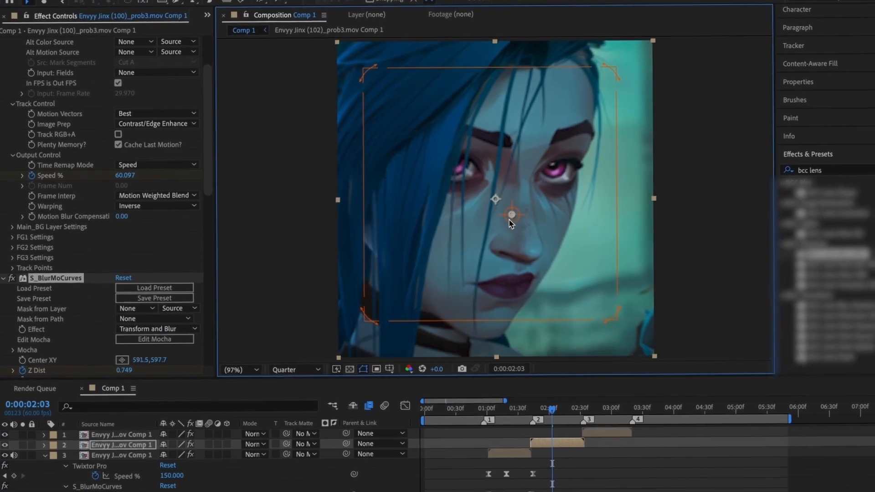
left_click(476, 402)
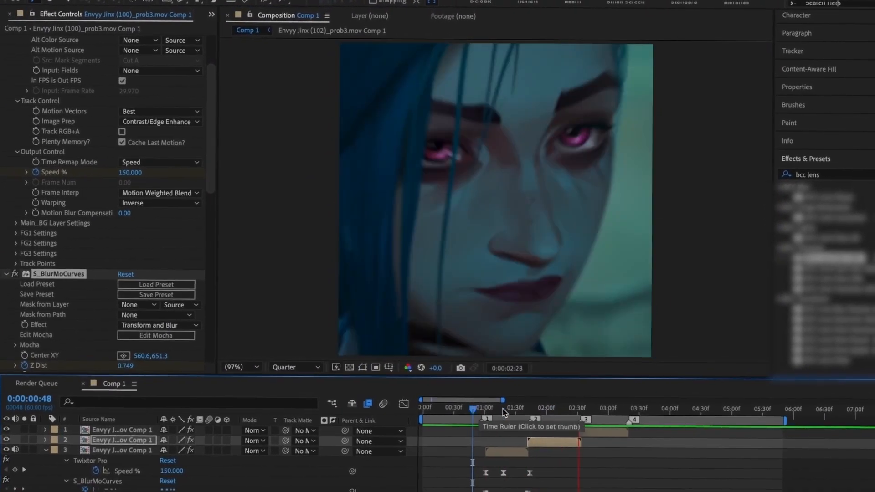
left_click(604, 408)
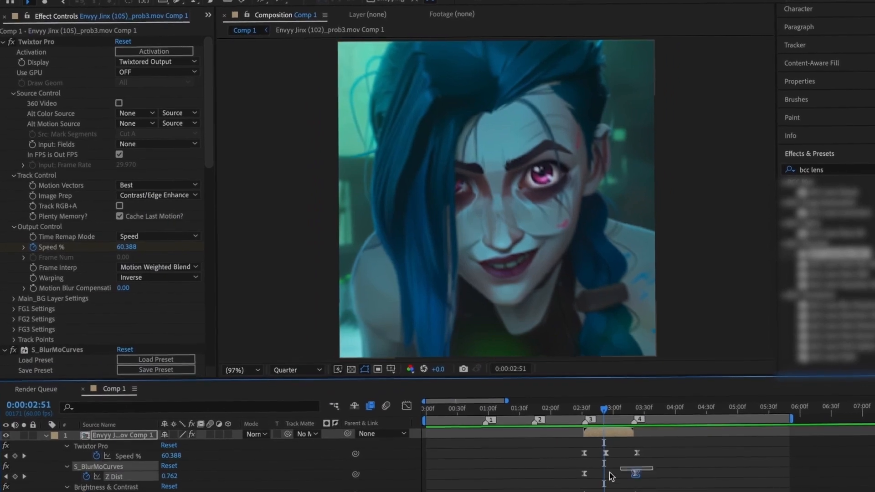
right_click(636, 474)
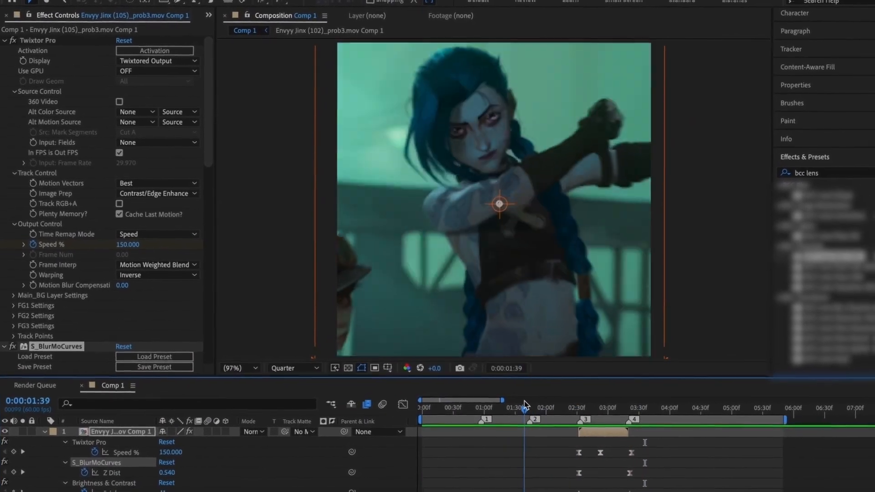
Select all four treated clips and pre-compose them into Pre-comp 1
left_click(432, 412)
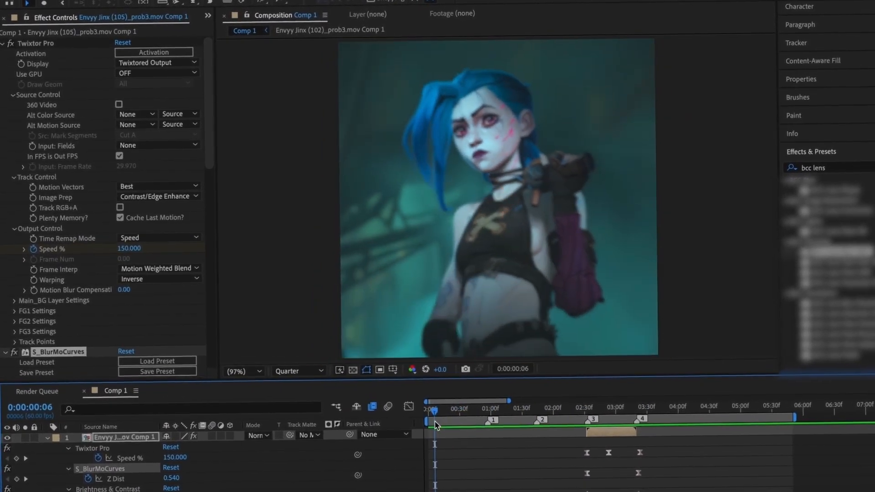
left_click(434, 425)
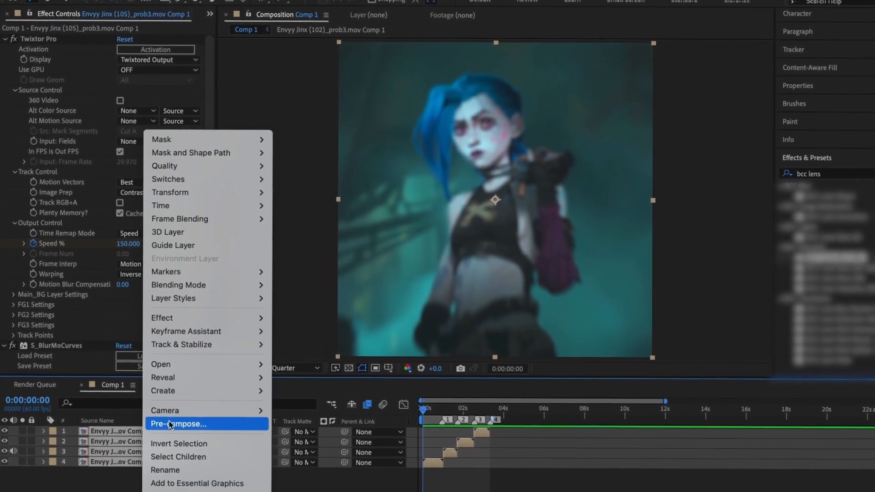
left_click(178, 424)
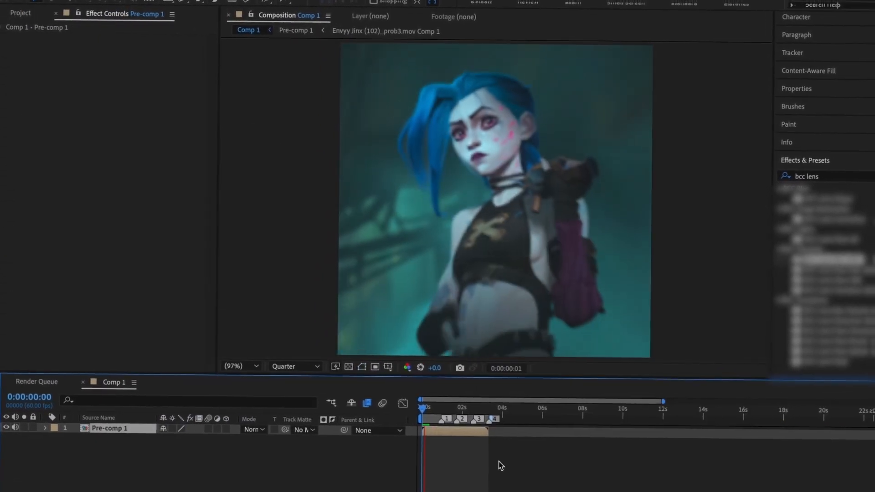